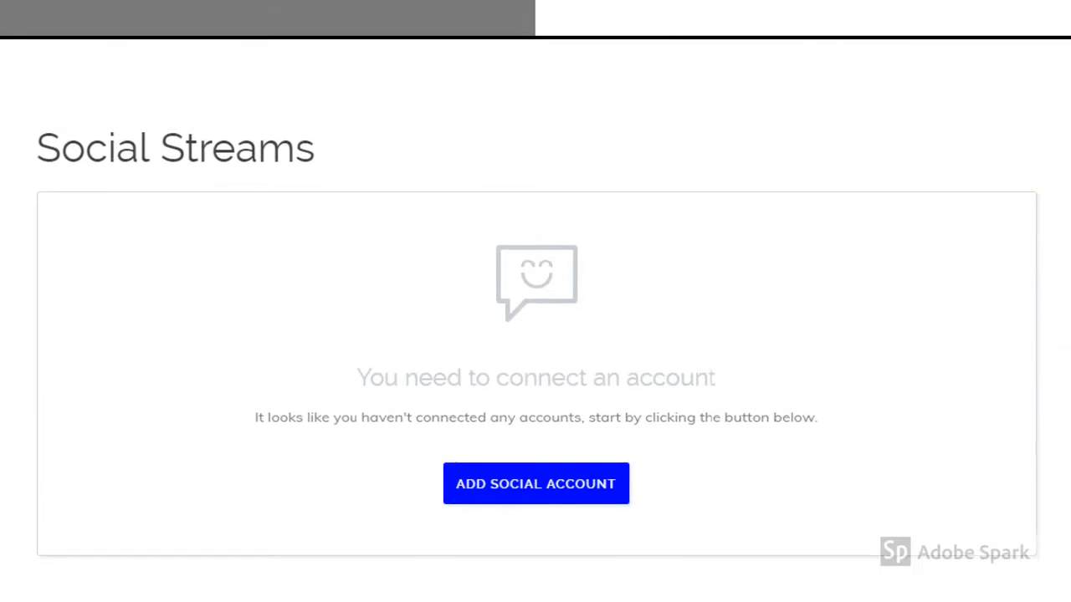
- Scroll the Social Streams page up before adding the Twitter account
scroll(up, 3)
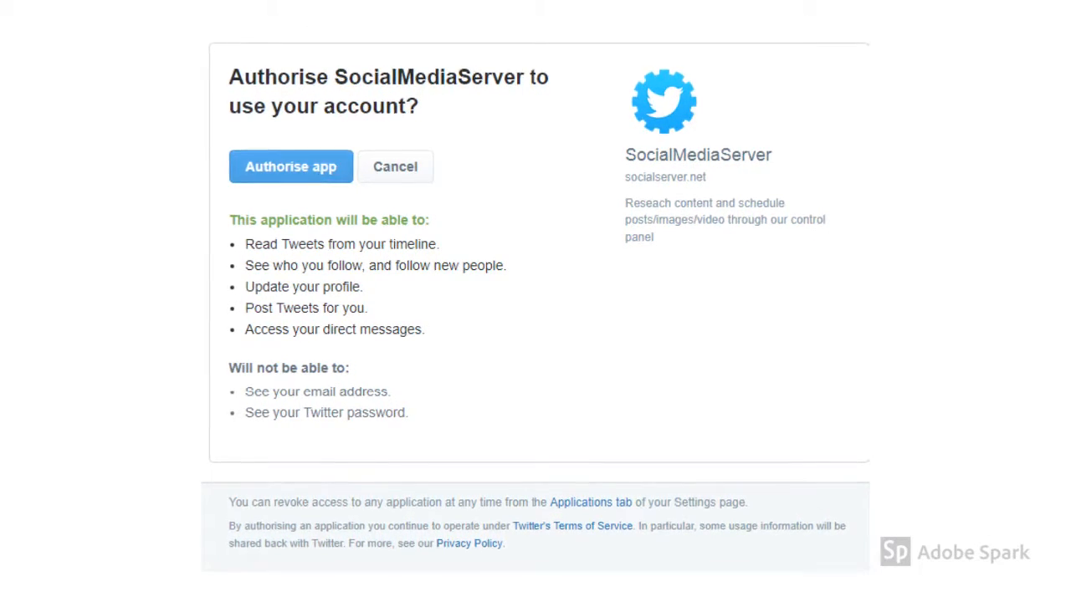
- Authorise SocialMediaServer on Twitter so the account's home feed appears
click(291, 166)
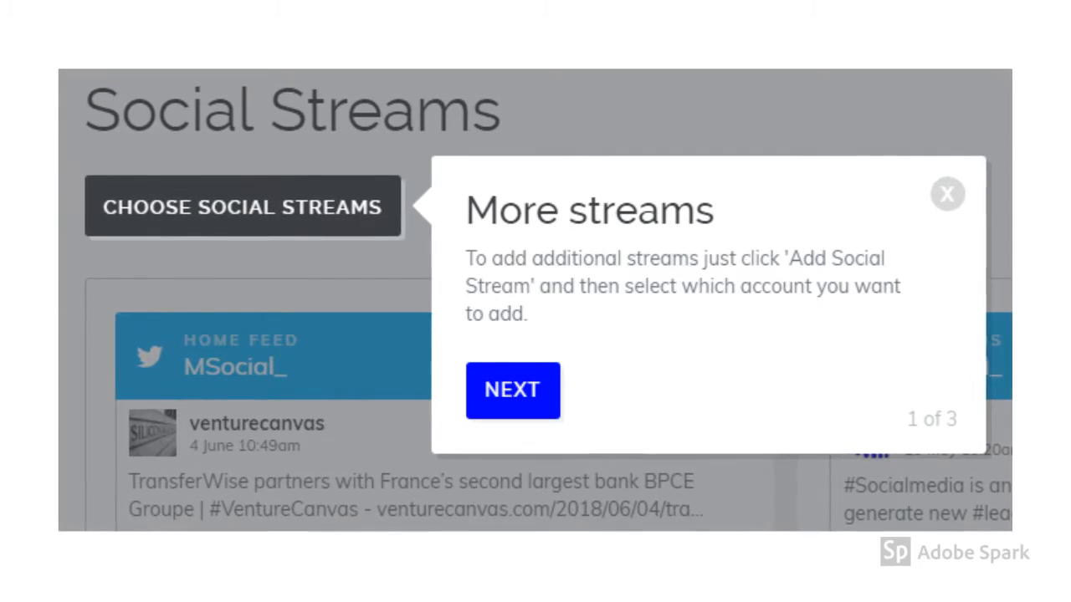
- Finish the walkthrough tips, leaving the MSocial_ Home Feed and Mentions columns visible
click(512, 389)
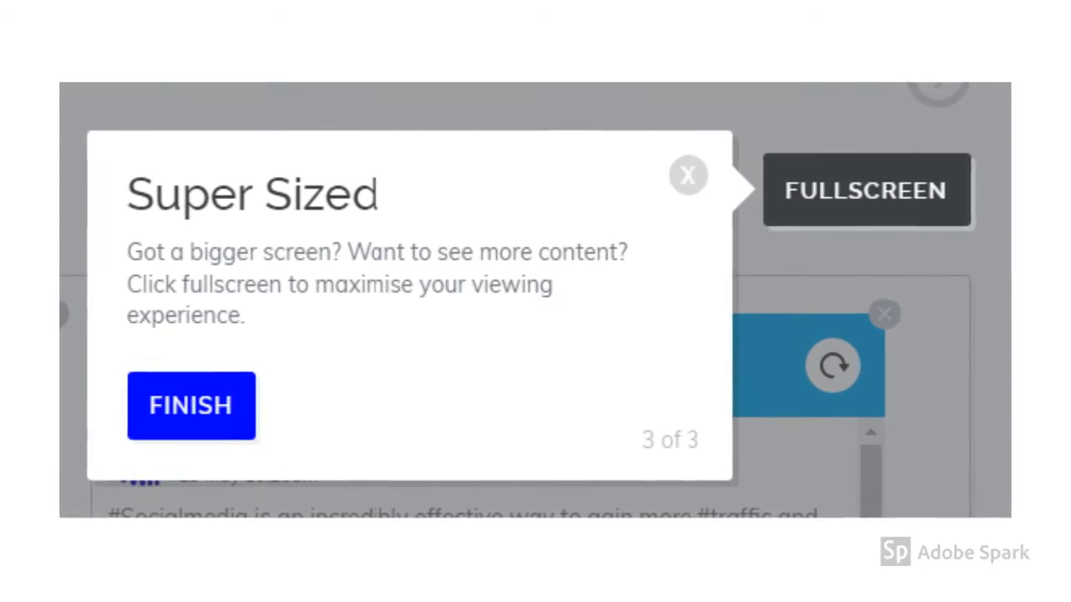
click(191, 406)
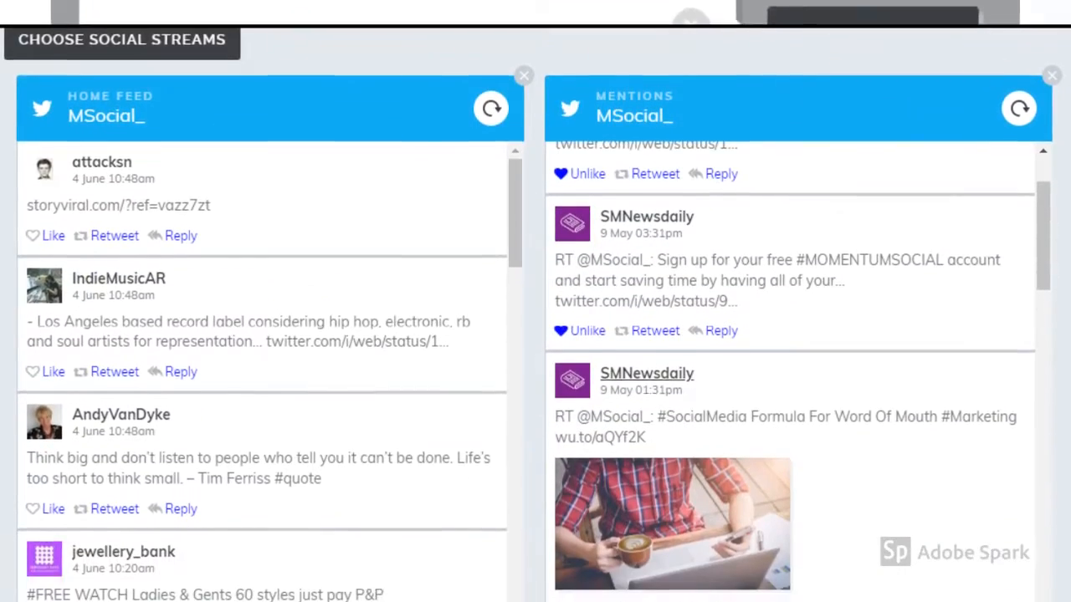